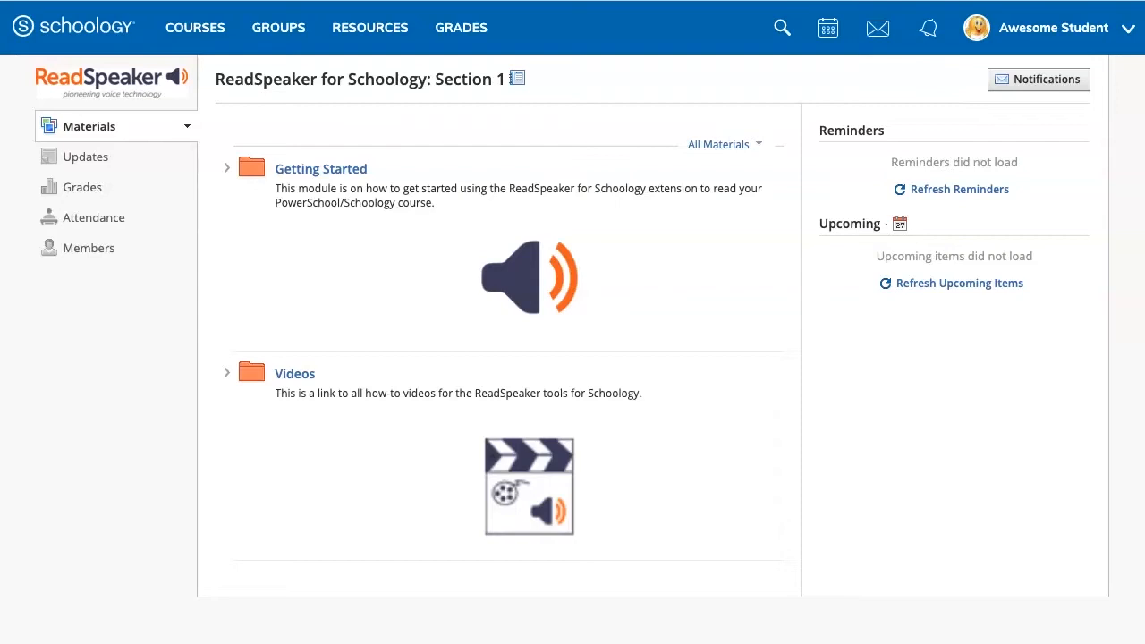
Step: Launch TextAid from the Getting Started module and head to its document library
{"action": "left_click", "coordinate": [225, 169]}
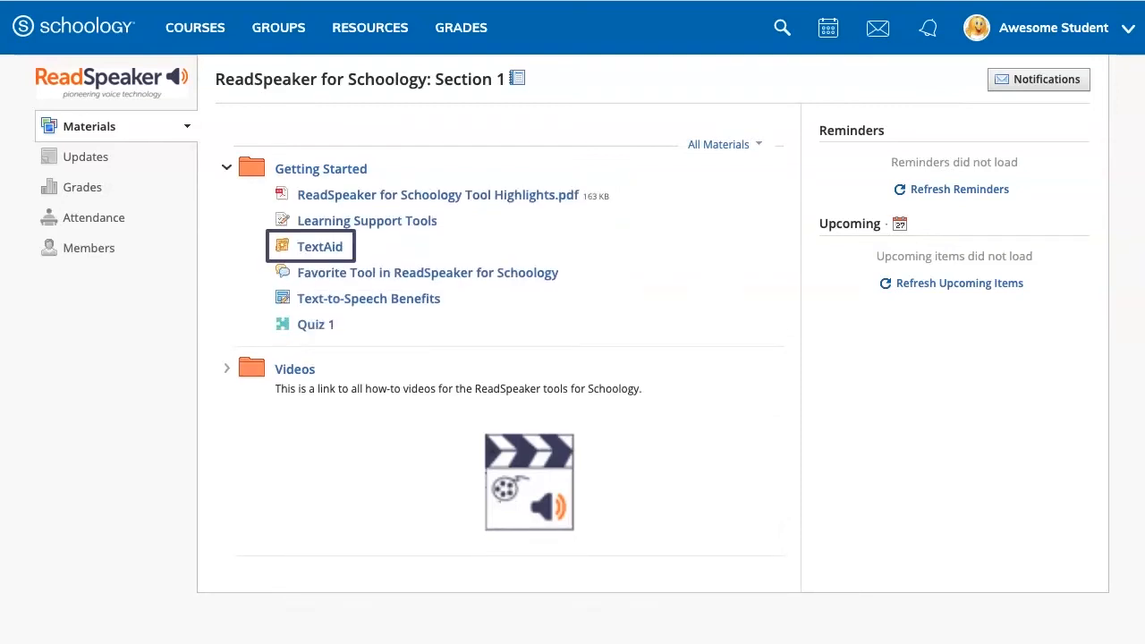
{"action": "left_click", "coordinate": [318, 247]}
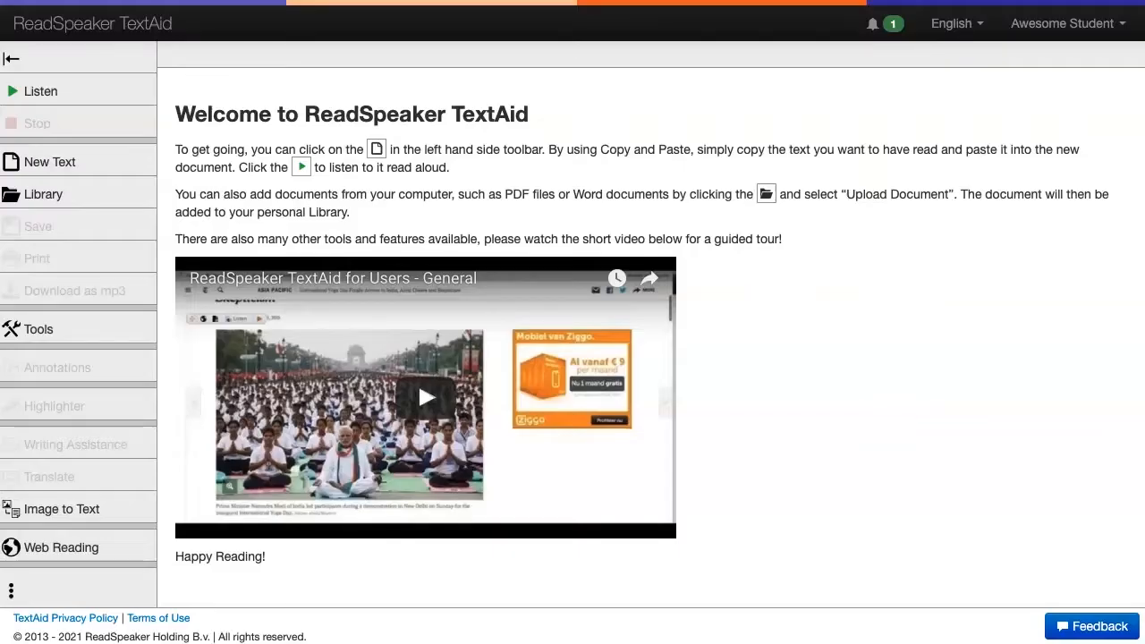
{"action": "left_click", "coordinate": [43, 193]}
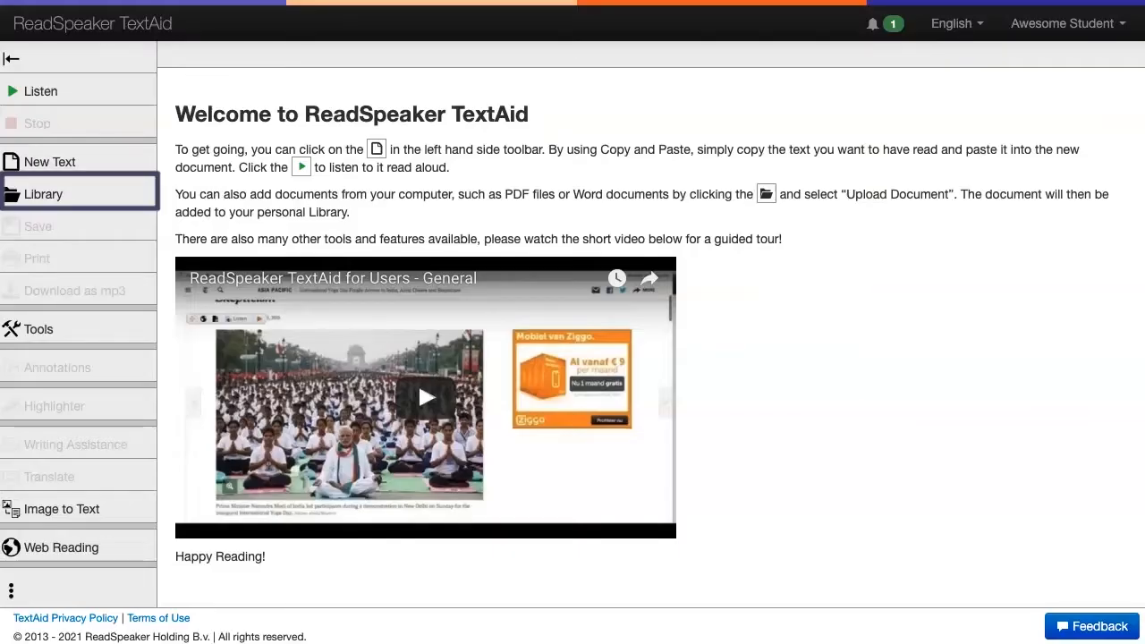
Step: Switch the library to the BookShare source and sign in with the BookShare account
{"action": "left_click", "coordinate": [43, 193]}
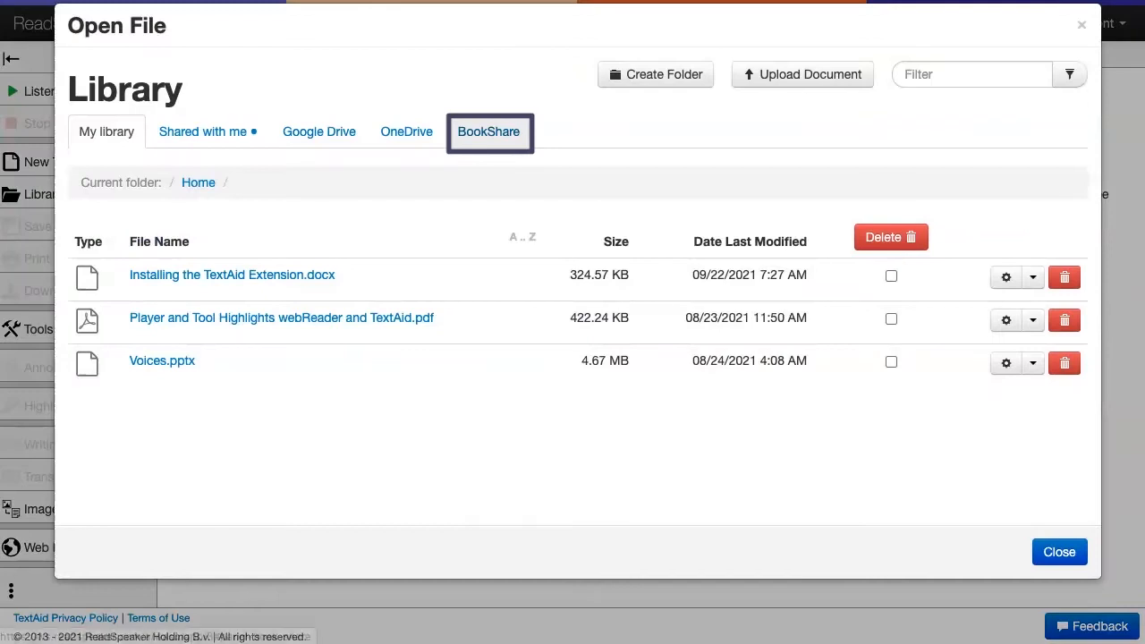
{"action": "left_click", "coordinate": [489, 132]}
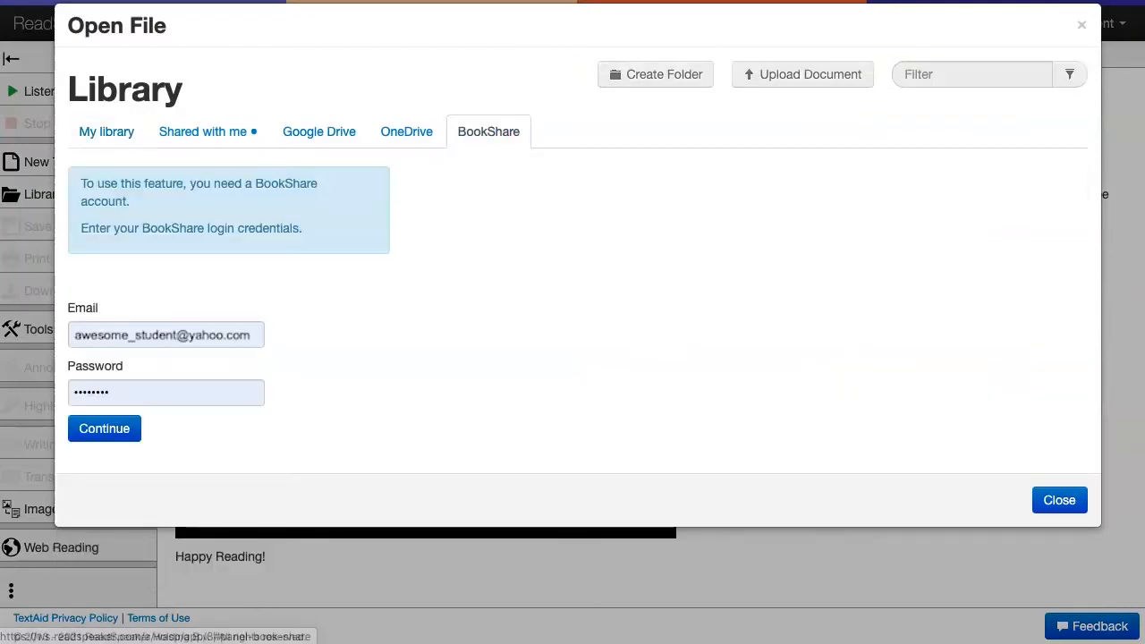
{"action": "left_click", "coordinate": [104, 428]}
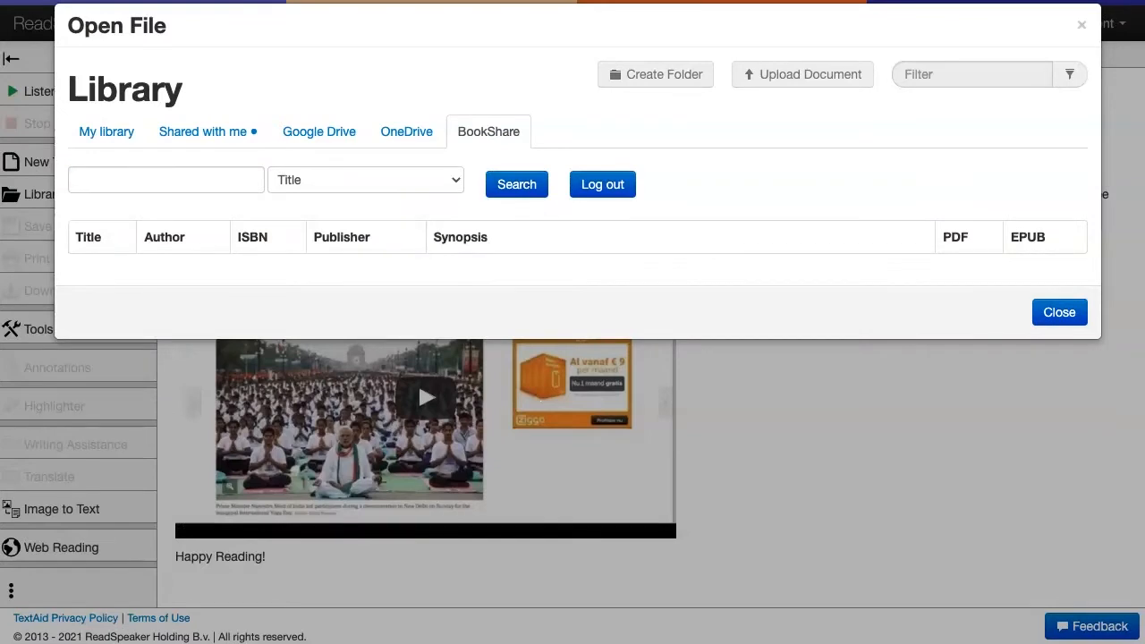
Step: Run a BookShare title search for 'The catcher in the rye', returning eight results
{"action": "left_click", "coordinate": [365, 179]}
{"action": "type", "text": "The catcher in t"}
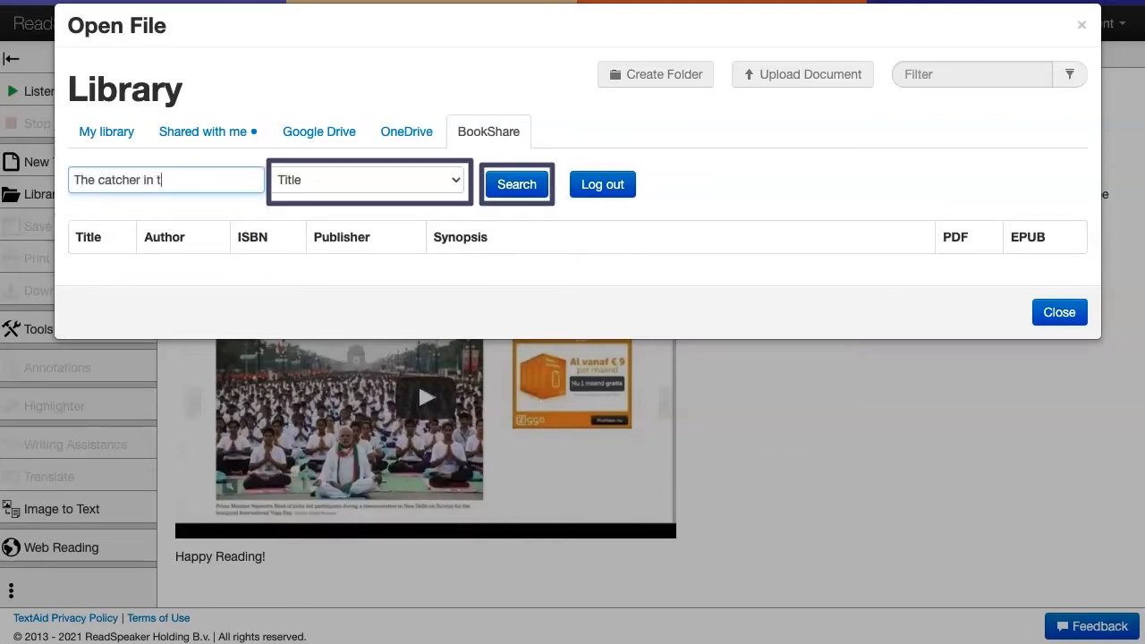
{"action": "left_click", "coordinate": [515, 184]}
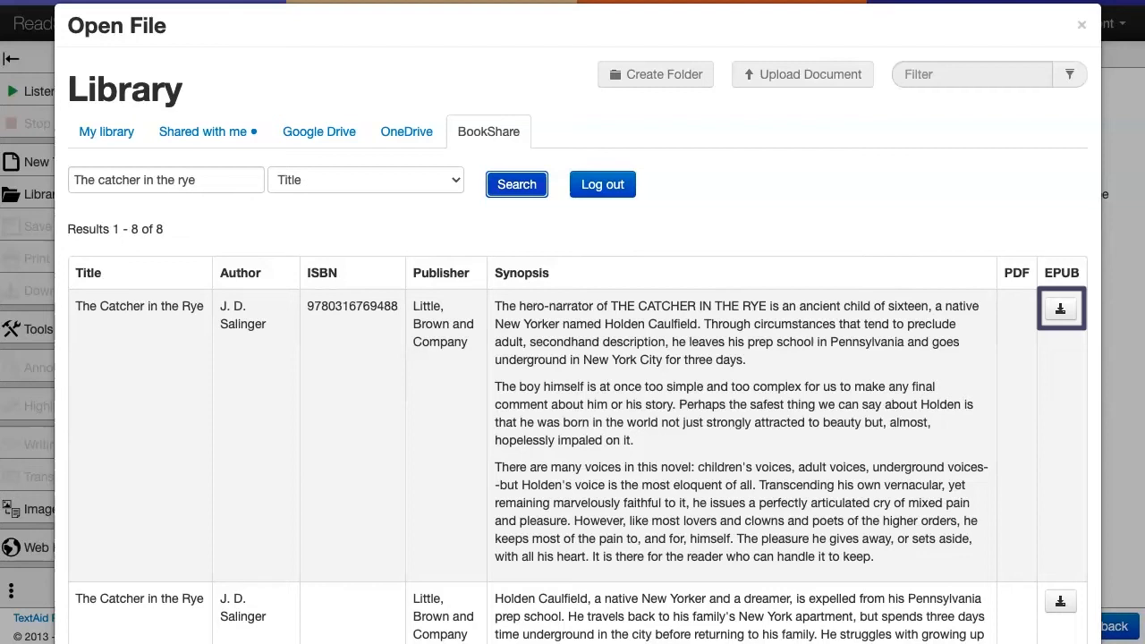
Step: Import the first result's EPUB in American English and save it to the root library folder
{"action": "left_click", "coordinate": [1059, 308]}
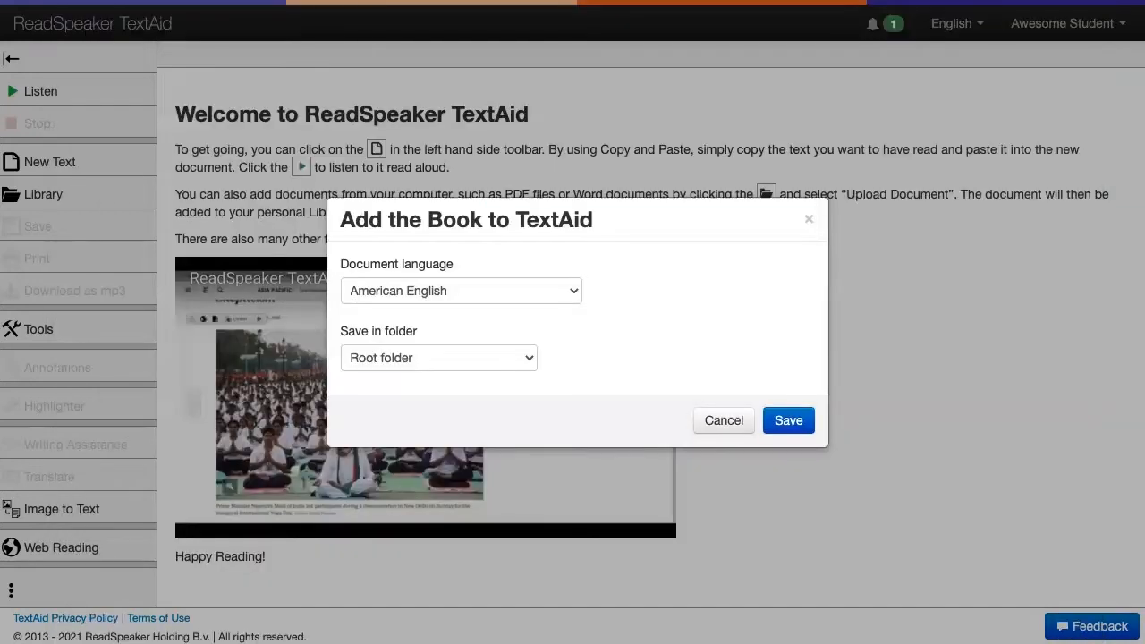
{"action": "left_click", "coordinate": [462, 290]}
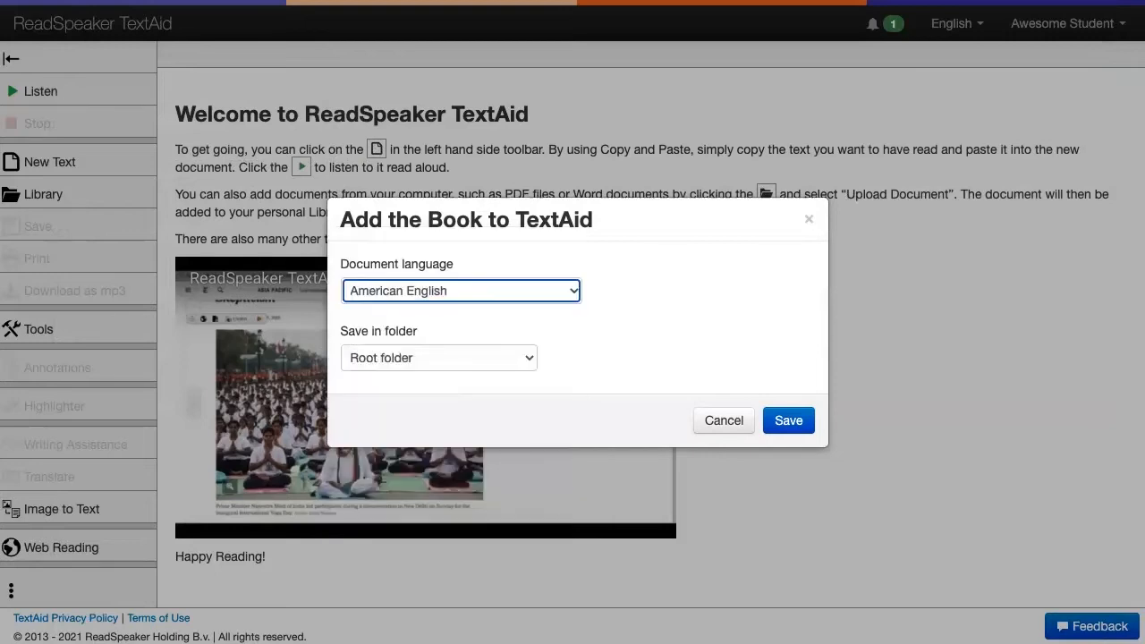
{"action": "left_click", "coordinate": [438, 358]}
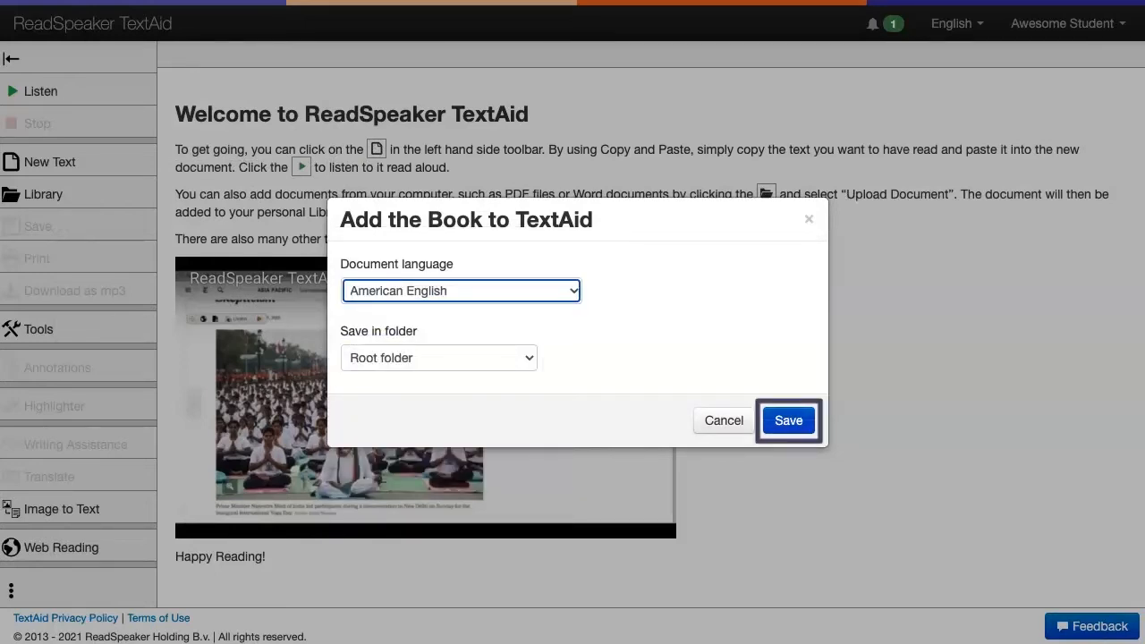
{"action": "left_click", "coordinate": [787, 420]}
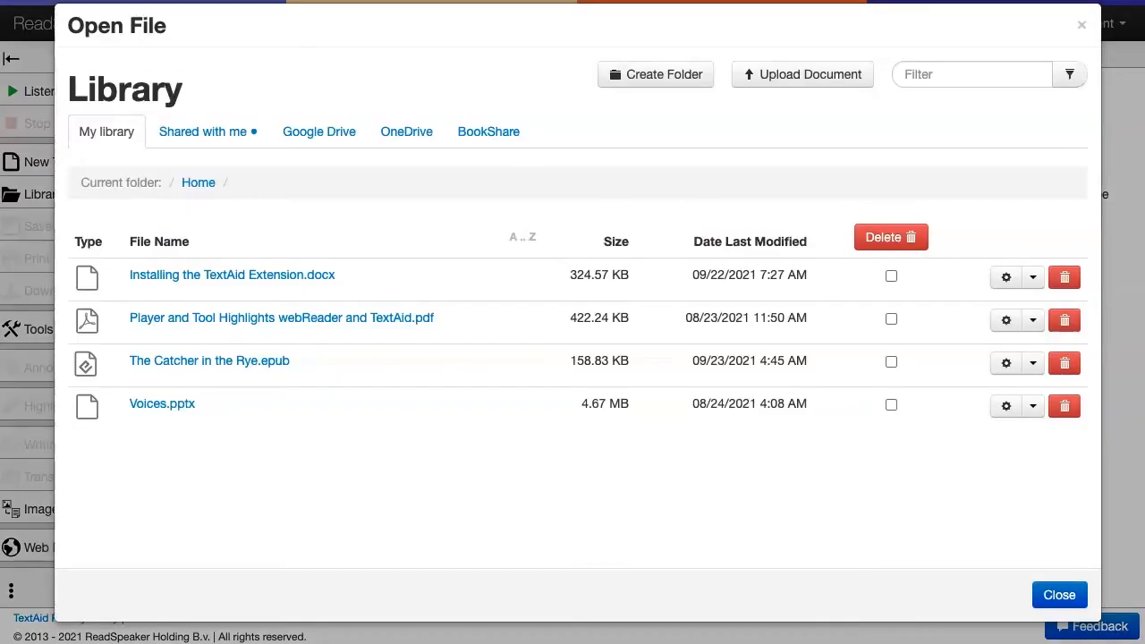
Step: Open The Catcher in the Rye.epub from My library, landing on page 7, Chapter 2
{"action": "left_click", "coordinate": [209, 361]}
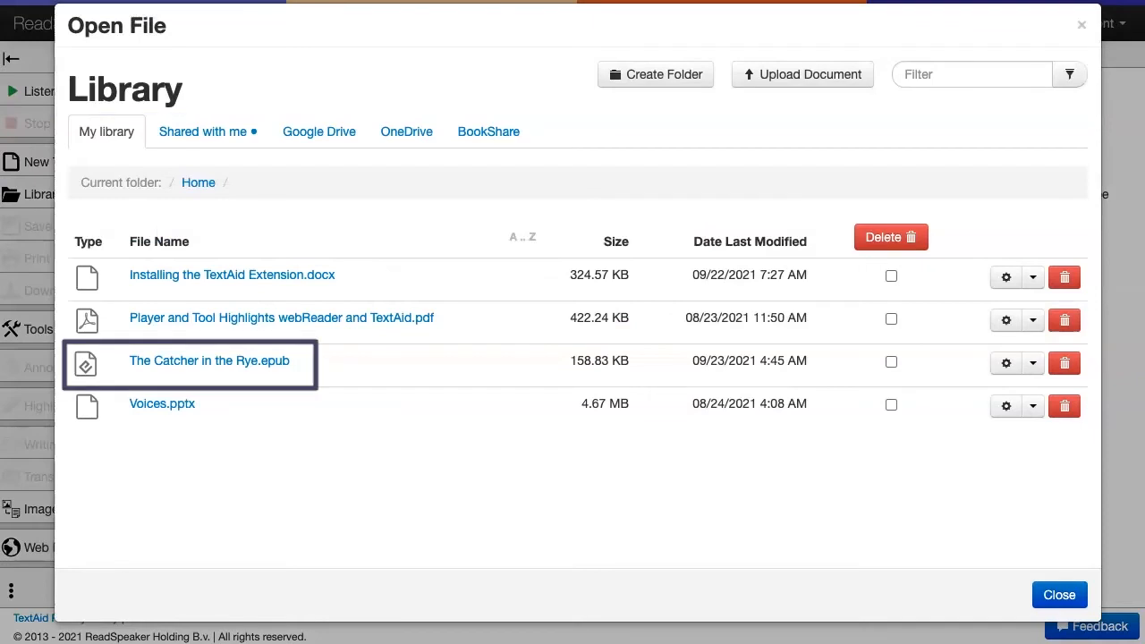
{"action": "left_click", "coordinate": [106, 132]}
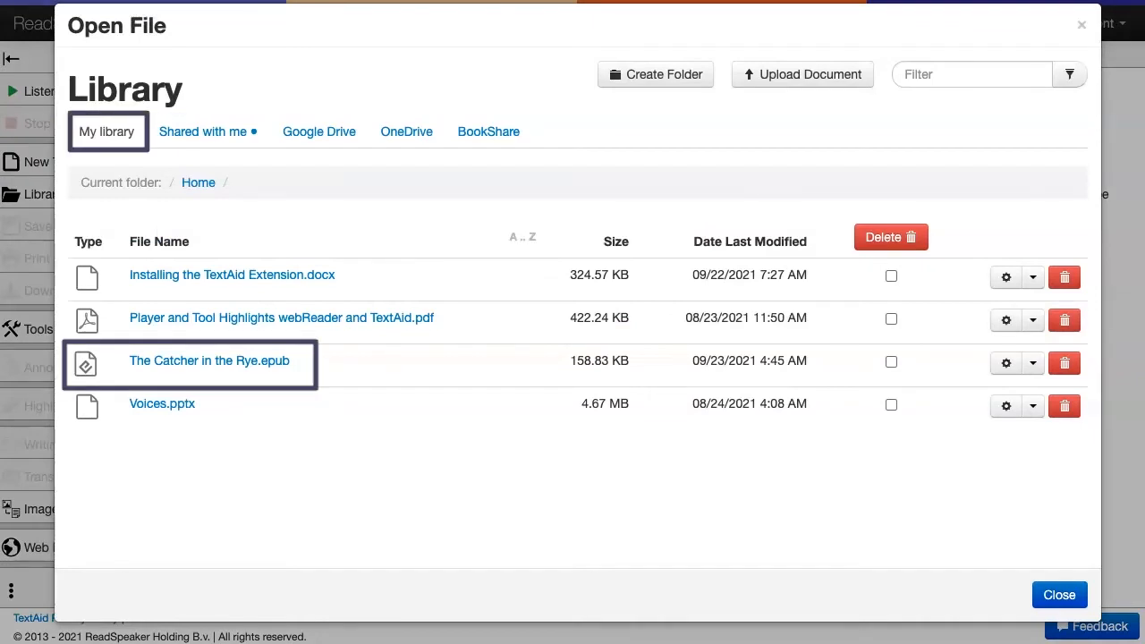
{"action": "left_click", "coordinate": [488, 132]}
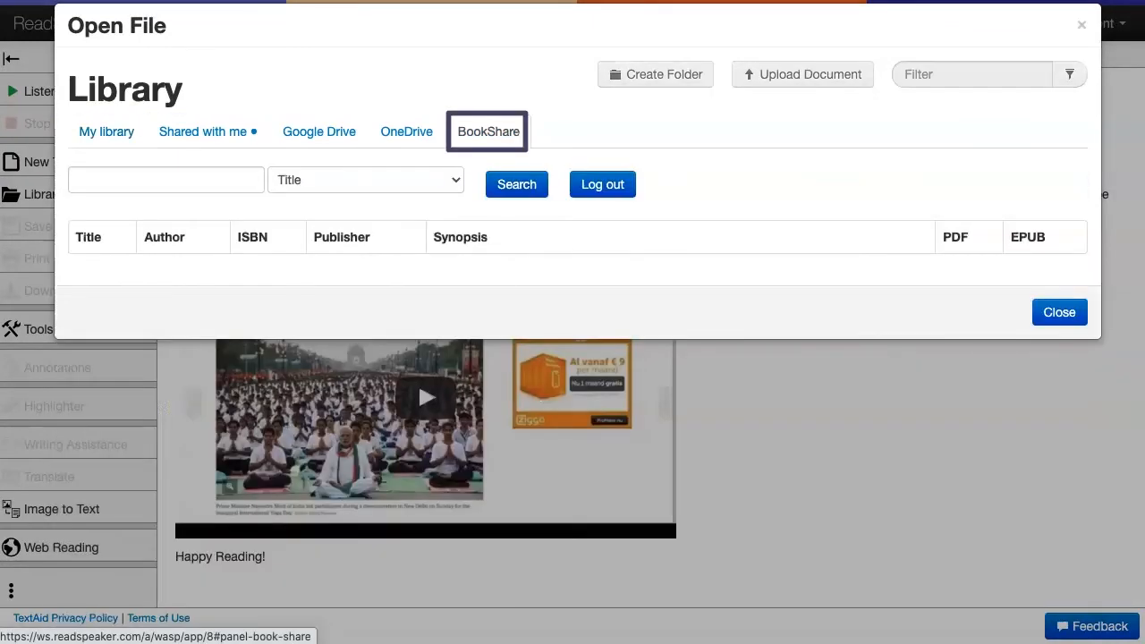
{"action": "left_click", "coordinate": [107, 132]}
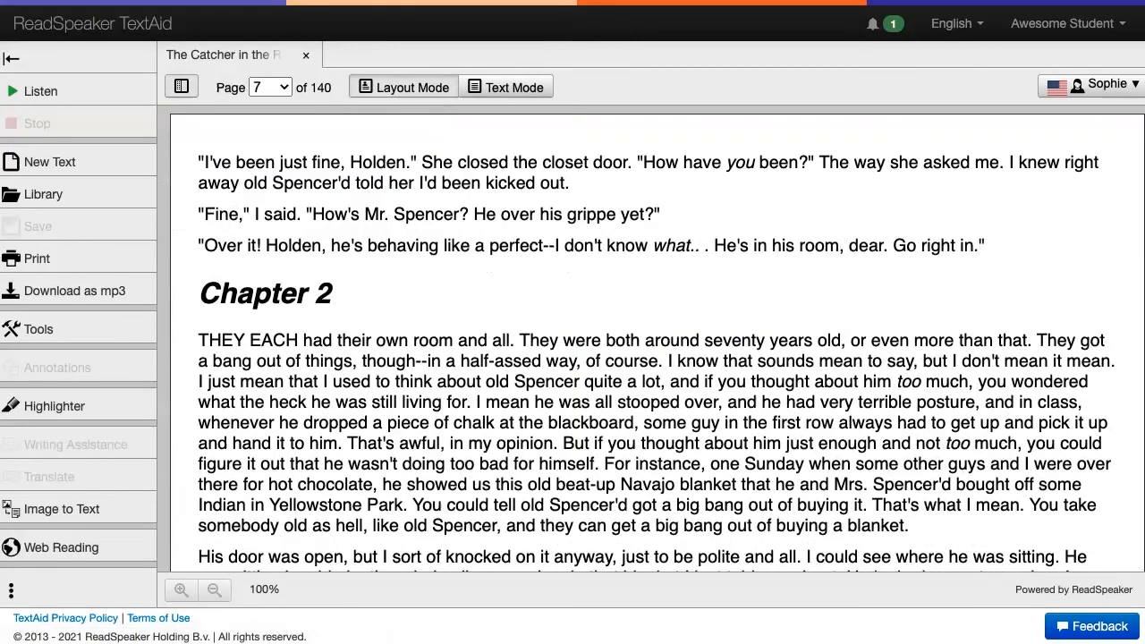
Step: Start Listen so page 7 is read aloud with sentence and word highlighting
{"action": "left_click", "coordinate": [40, 89]}
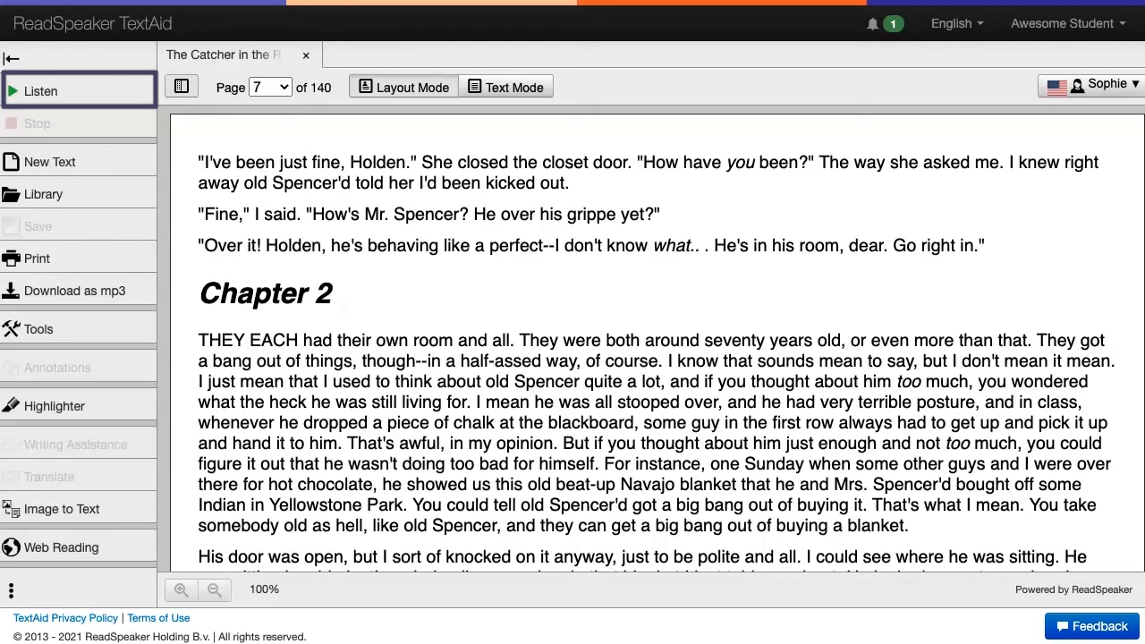
{"action": "left_click", "coordinate": [39, 90]}
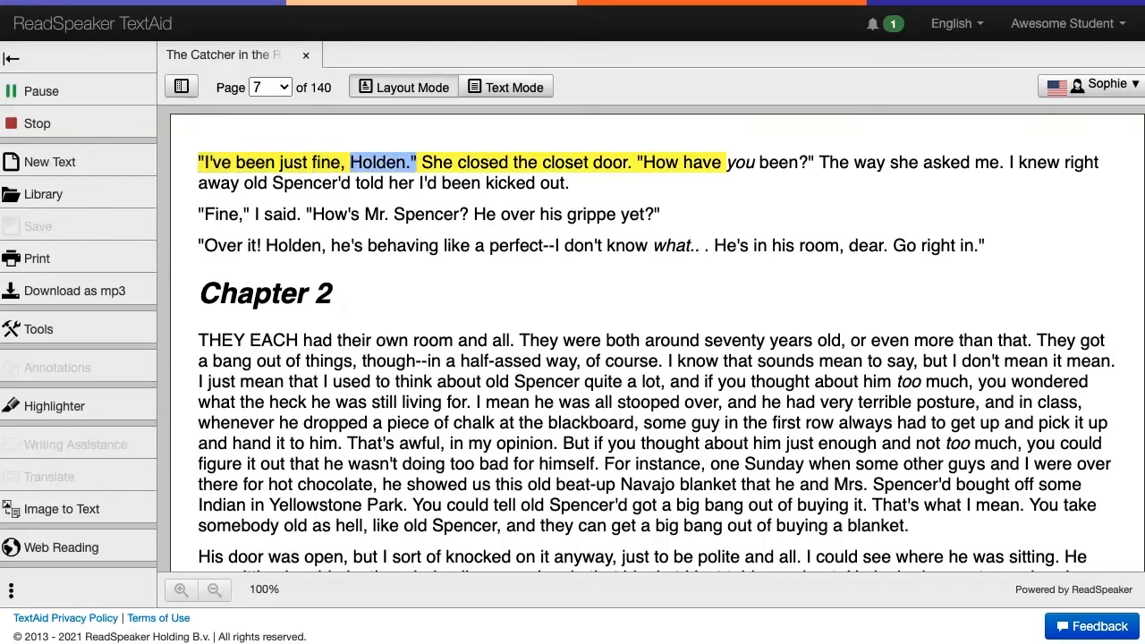